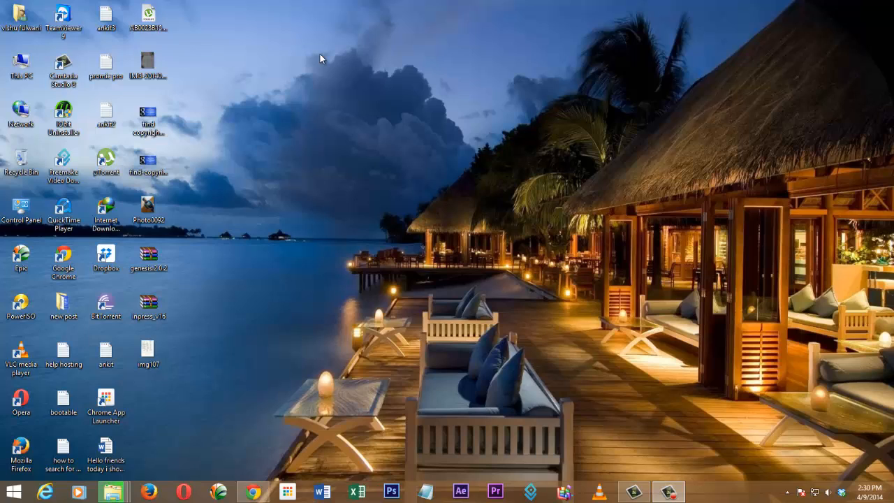
{"action": "mouse_move", "coordinate": [332, 86]}
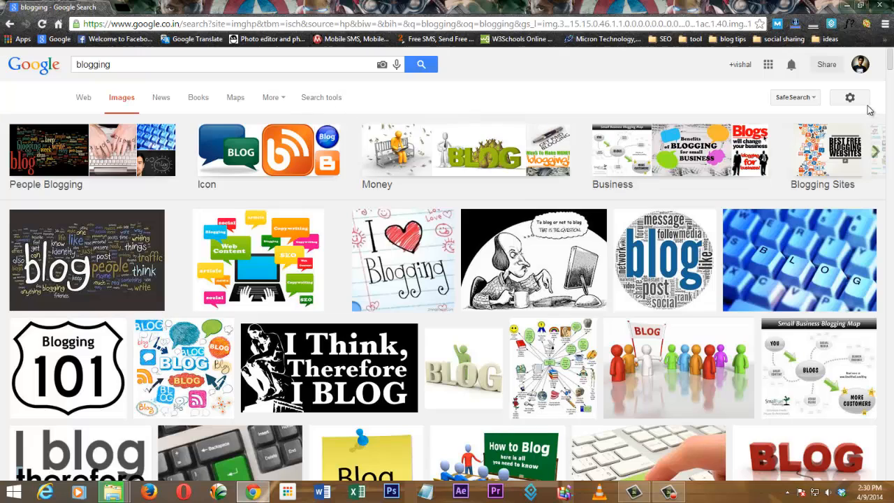
Open the search settings gear menu on the 'blogging' image results.
{"action": "left_click", "coordinate": [849, 97]}
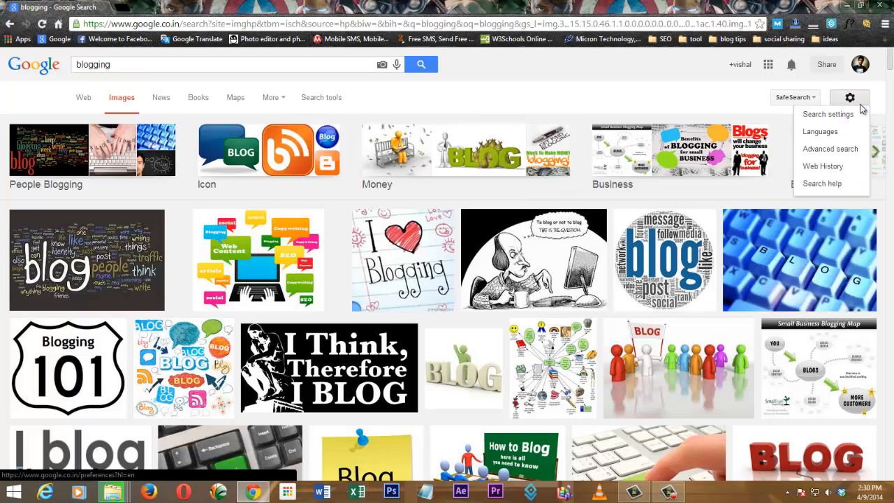
{"action": "mouse_move", "coordinate": [829, 149]}
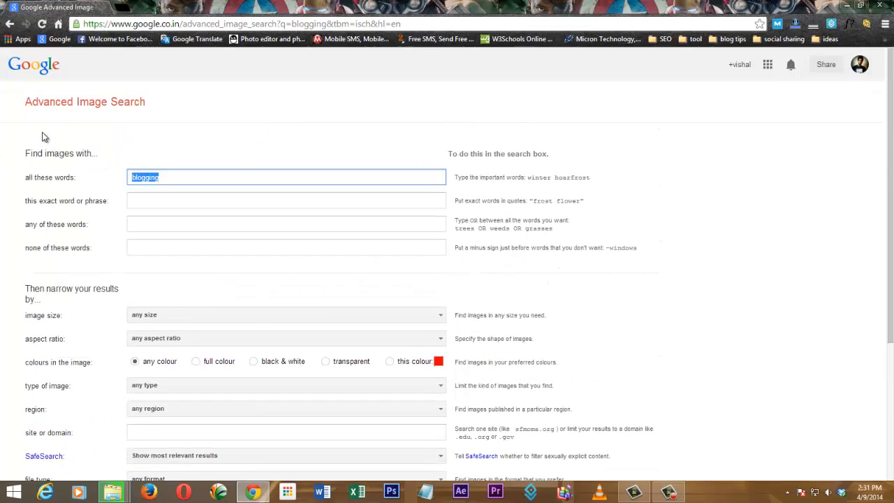
{"action": "left_click", "coordinate": [217, 178]}
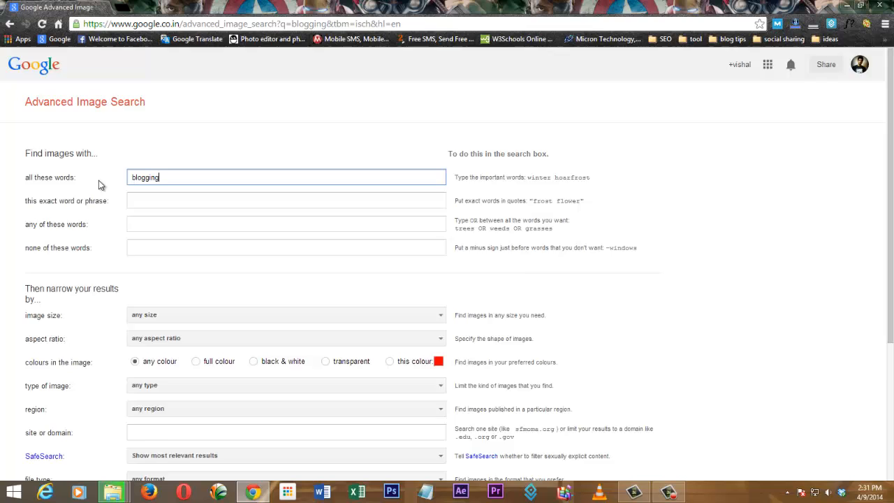
{"action": "scroll", "scroll_direction": "down", "scroll_amount": 3}
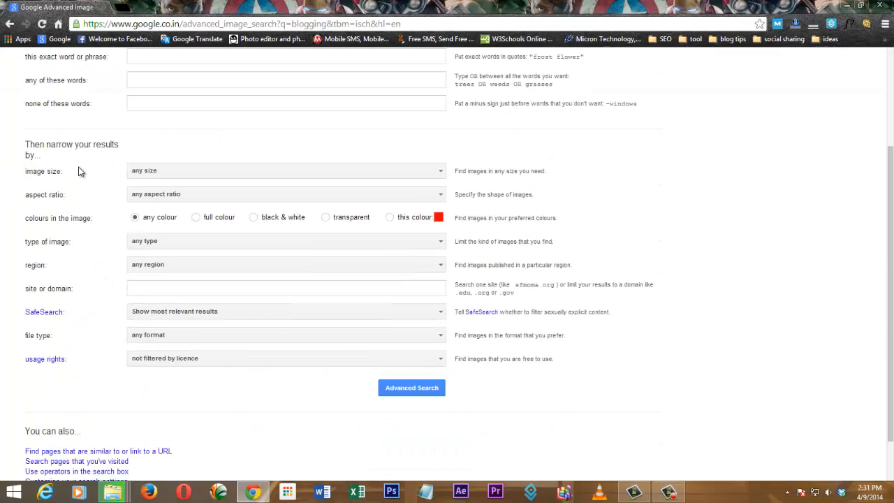
{"action": "mouse_move", "coordinate": [164, 200]}
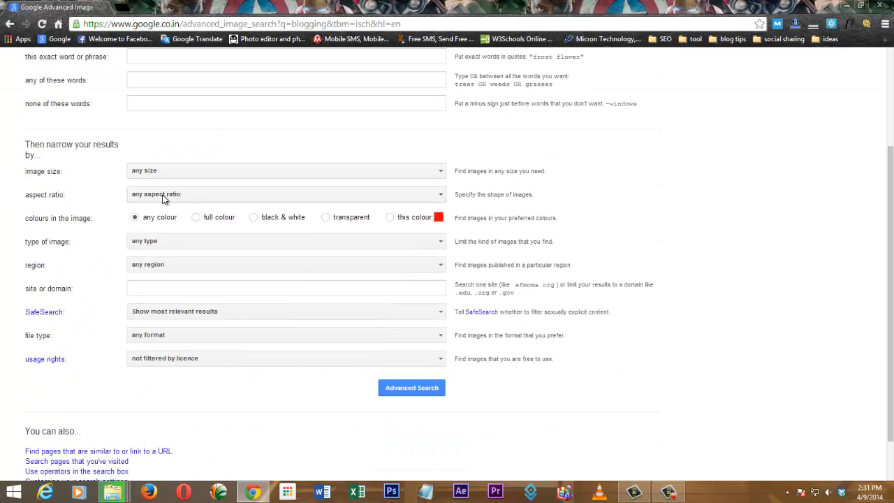
{"action": "mouse_move", "coordinate": [254, 211]}
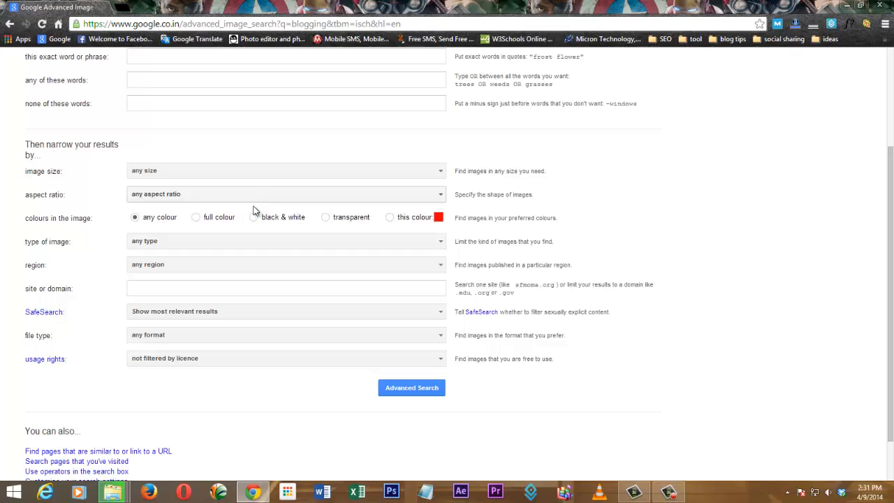
{"action": "mouse_move", "coordinate": [69, 248]}
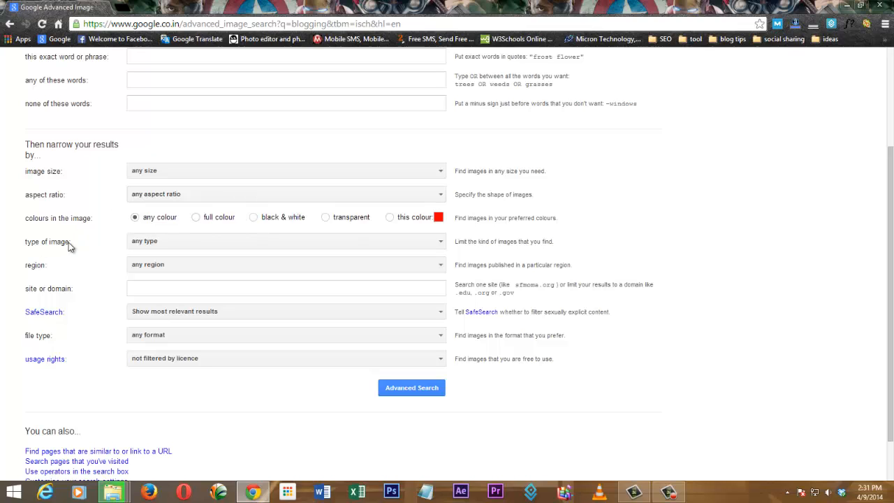
{"action": "mouse_move", "coordinate": [235, 147]}
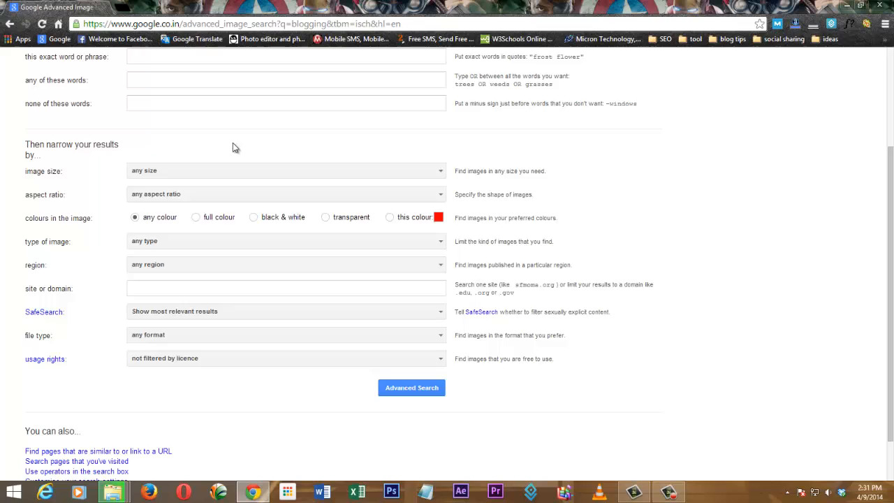
{"action": "scroll", "scroll_direction": "down", "scroll_amount": 3}
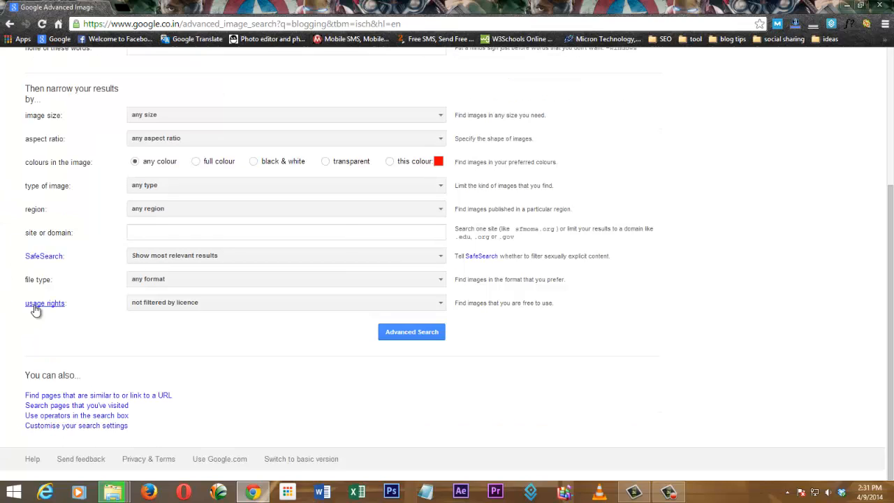
{"action": "mouse_move", "coordinate": [447, 314]}
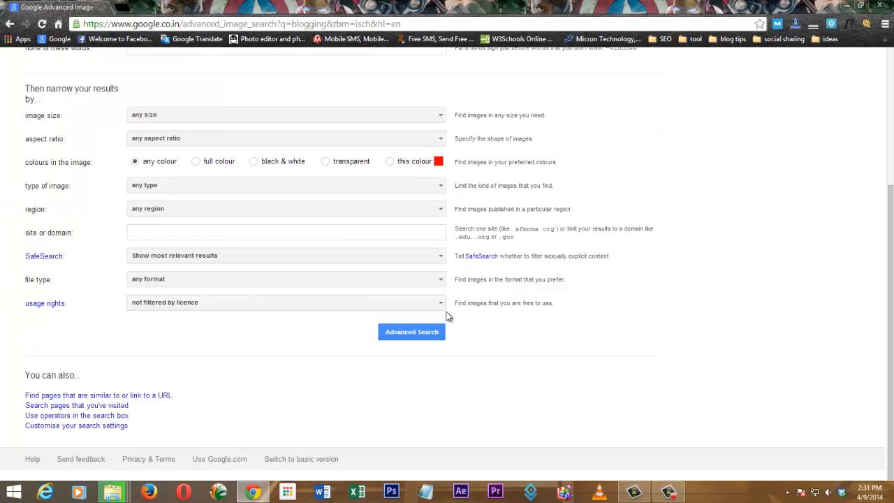
Set usage rights to 'free to use or share' and run the advanced image search.
{"action": "left_click", "coordinate": [285, 302]}
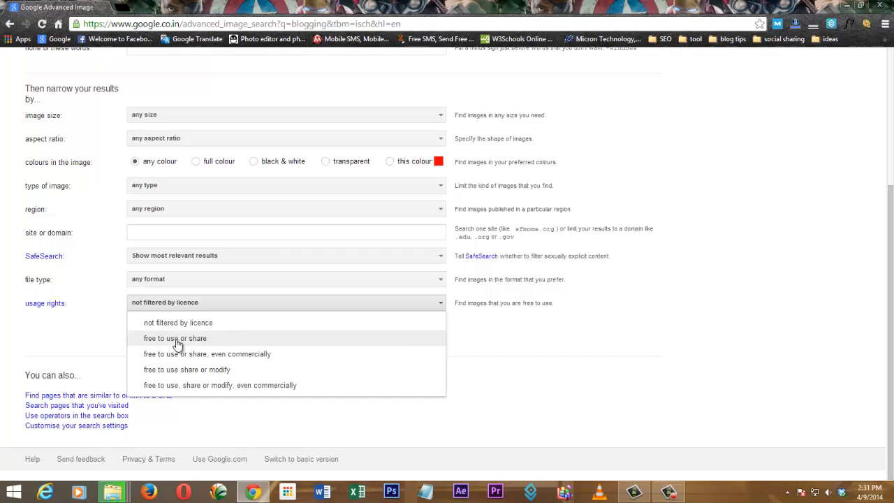
{"action": "left_click", "coordinate": [175, 338]}
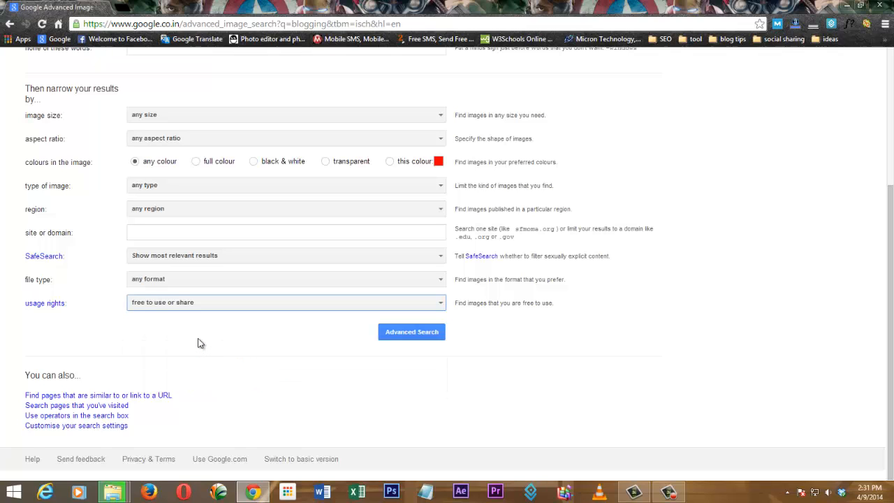
{"action": "mouse_move", "coordinate": [372, 382]}
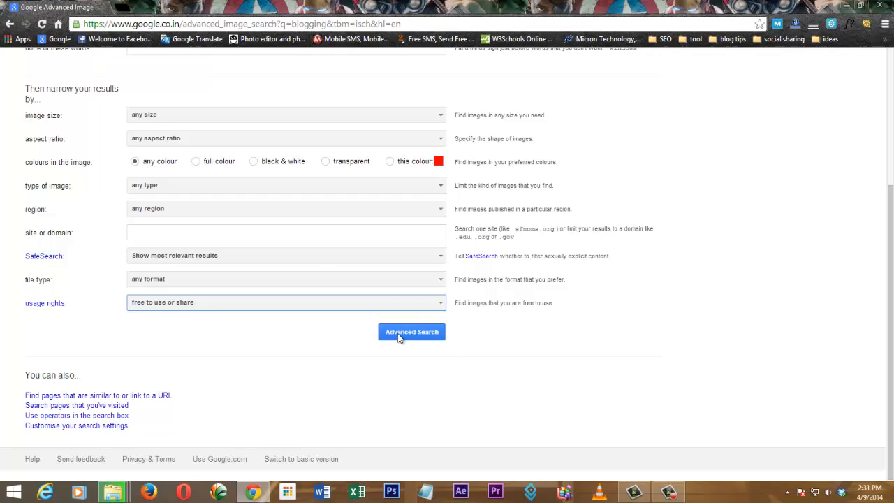
{"action": "left_click", "coordinate": [411, 332]}
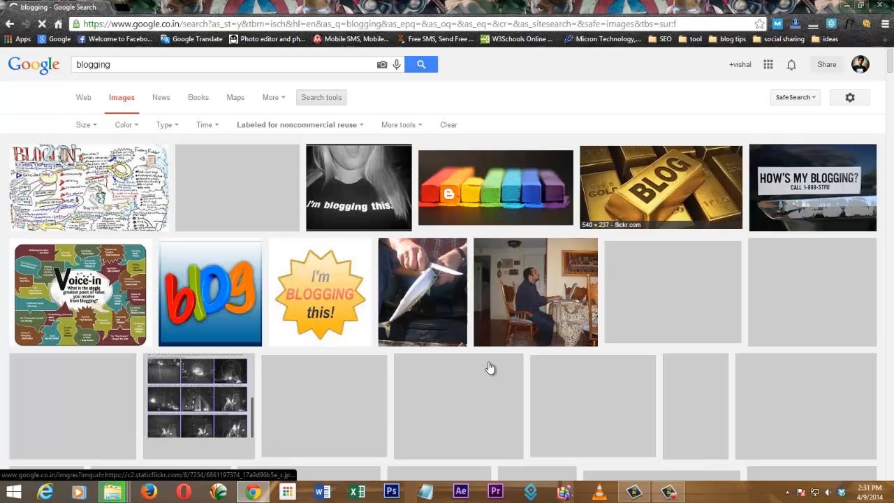
Scroll through the reuse-filtered 'blogging' image results grid.
{"action": "scroll", "scroll_direction": "down", "scroll_amount": 3}
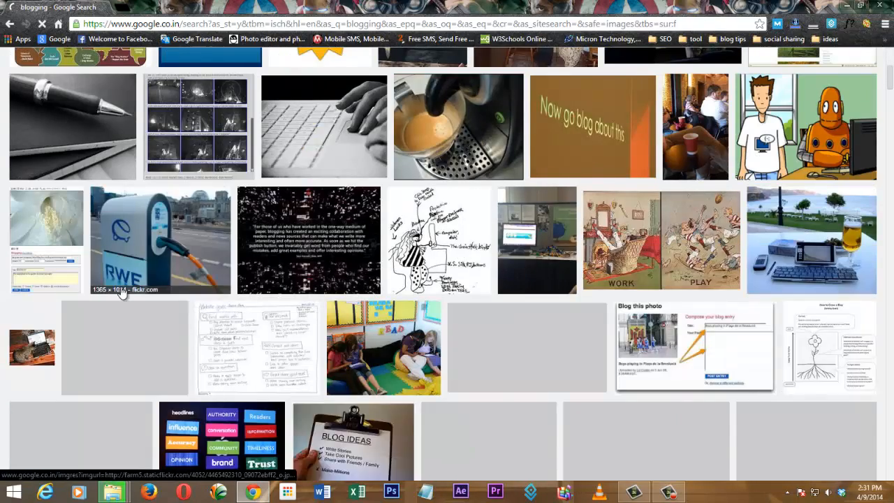
{"action": "scroll", "scroll_direction": "up", "scroll_amount": 3}
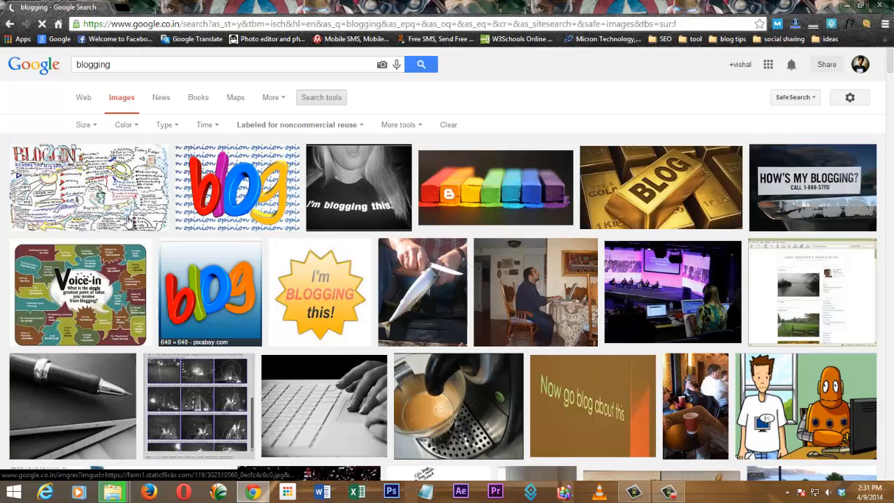
{"action": "scroll", "scroll_direction": "down", "scroll_amount": 3}
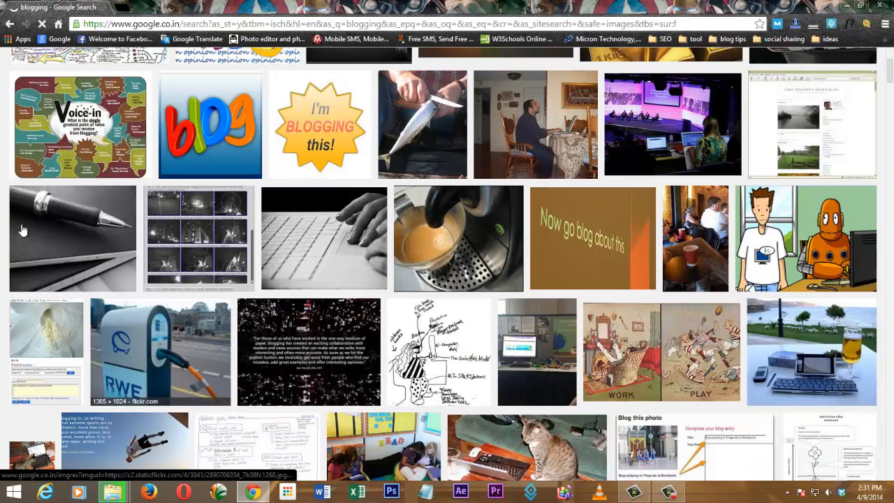
{"action": "mouse_move", "coordinate": [210, 290]}
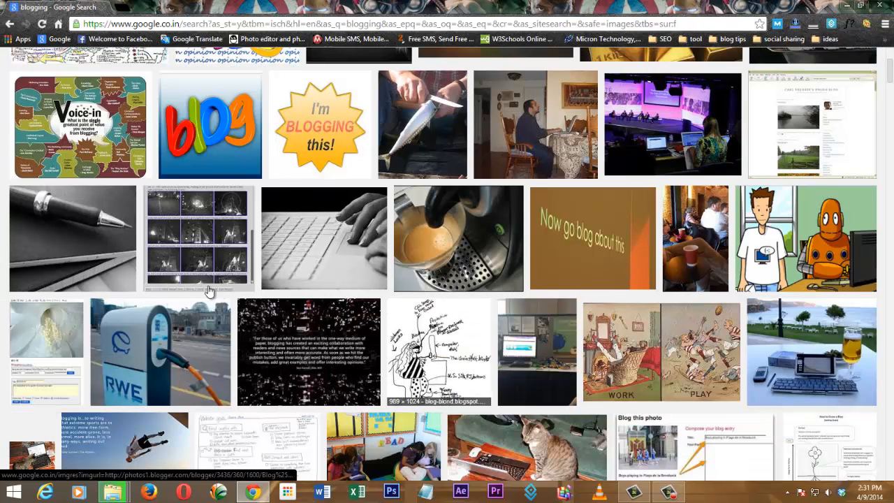
{"action": "mouse_move", "coordinate": [431, 263]}
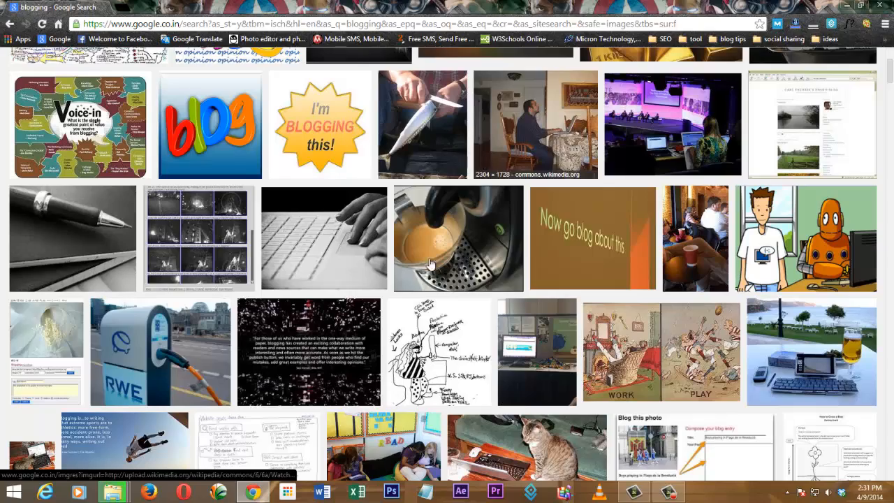